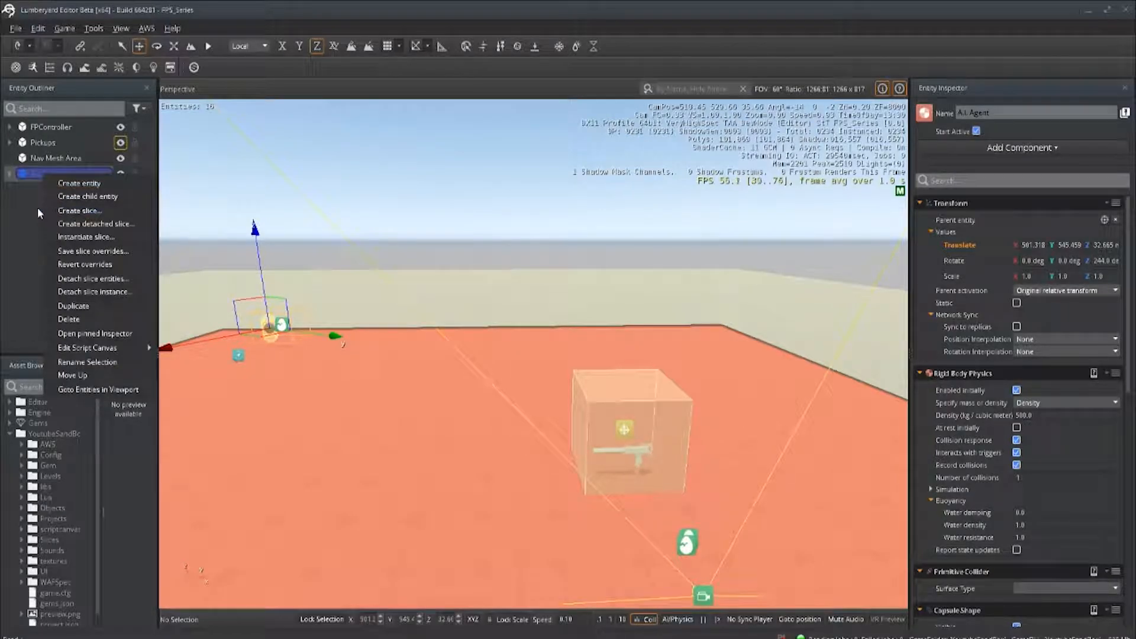
Step: Save the A.I. Agent entity as the A.I Grunt slice, leaving out the referenced entities
left_click(80, 210)
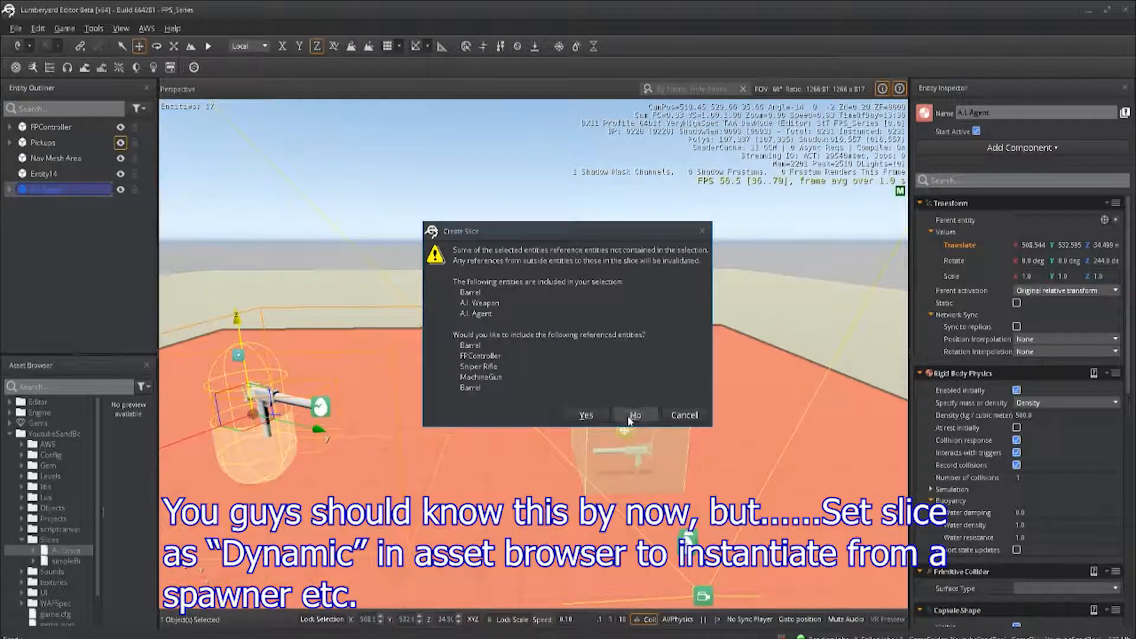
left_click(634, 415)
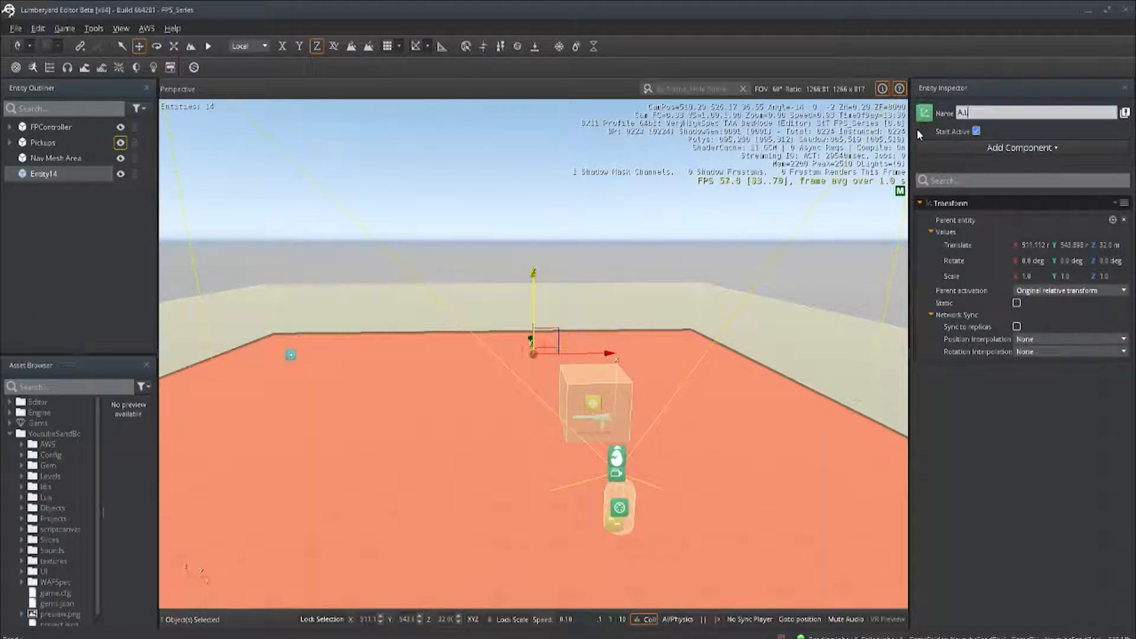
Step: Rename the new entity to A.I. Spawner and give it a Random Timed Spawner component
type("A.I. Spawner")
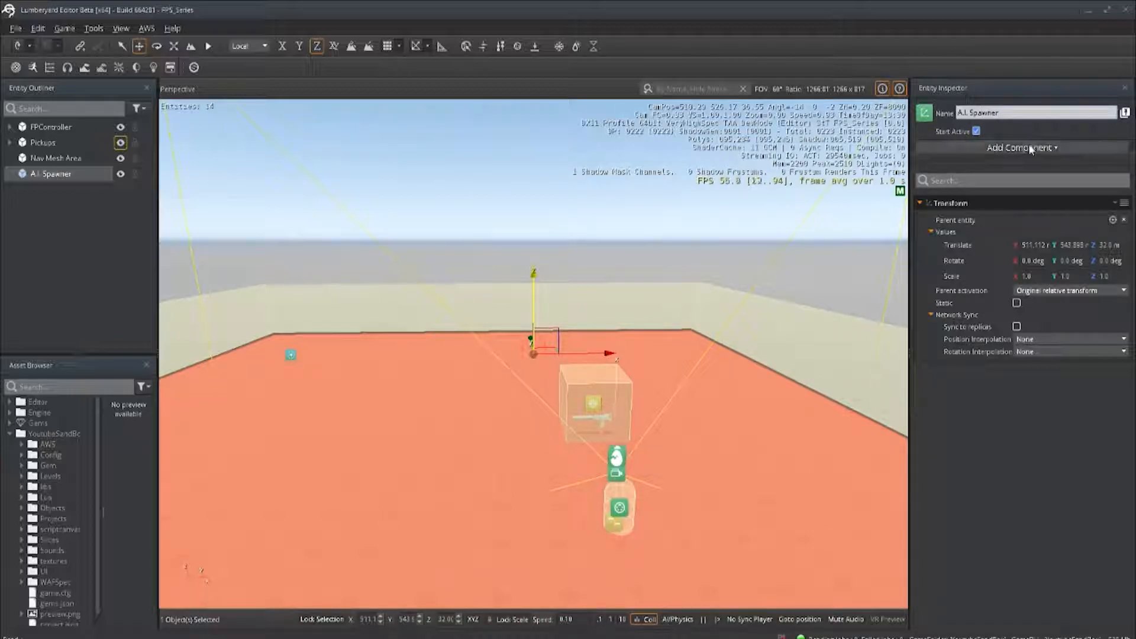
left_click(1021, 148)
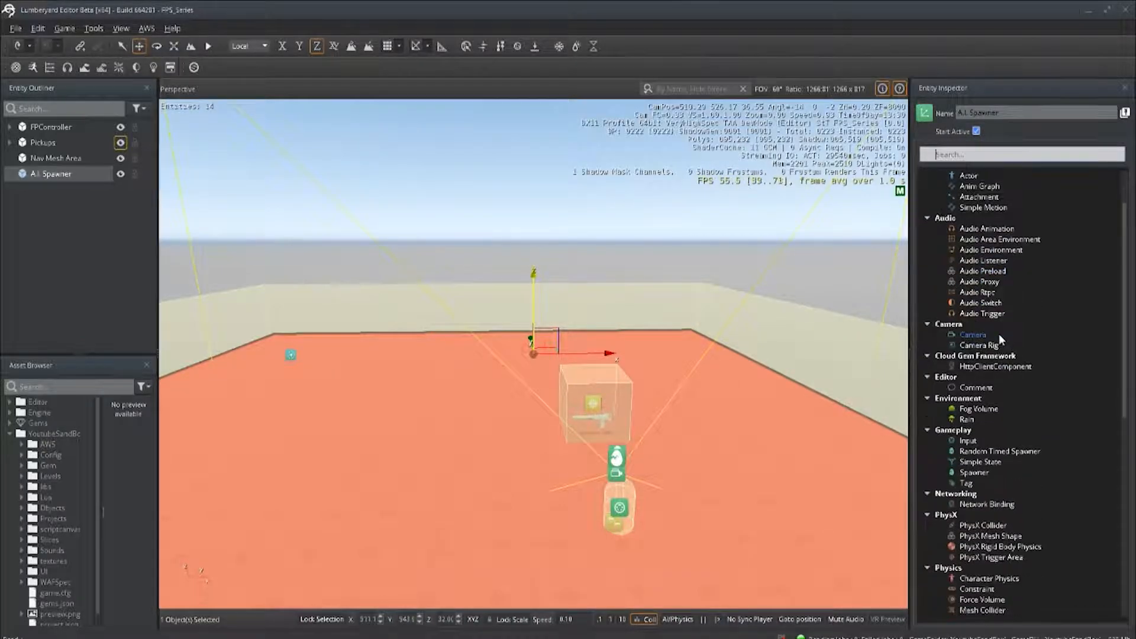
left_click(1000, 451)
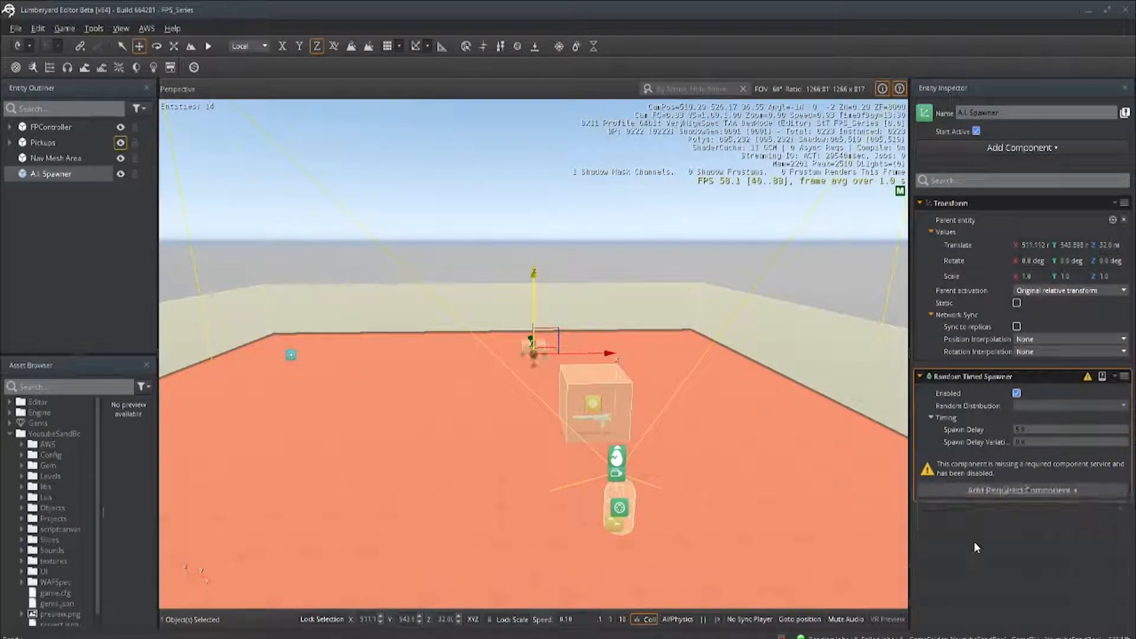
Step: Add the required Box Shape and a Spawner component with A.I Grunt as its dynamic slice
left_click(1023, 490)
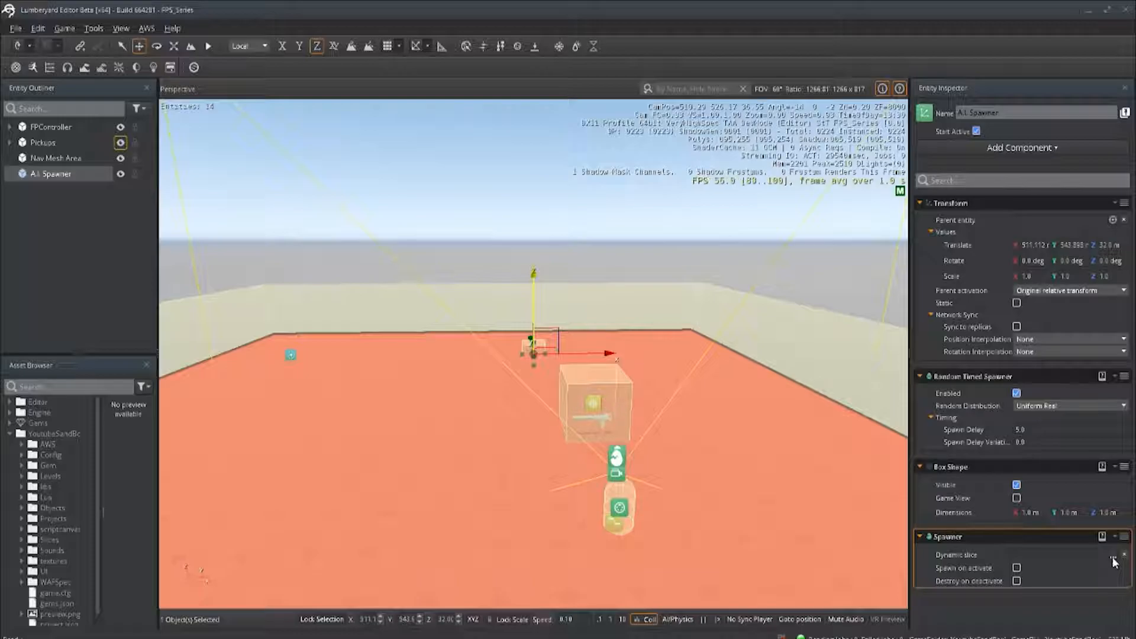
left_click(1111, 555)
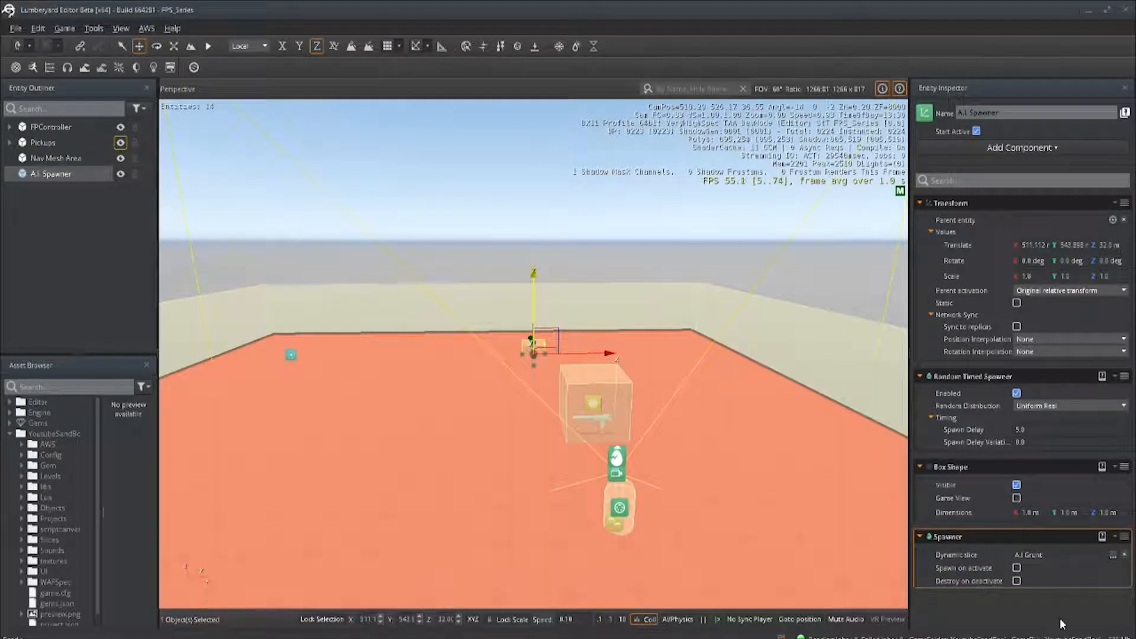
left_click(1057, 443)
type("1.5")
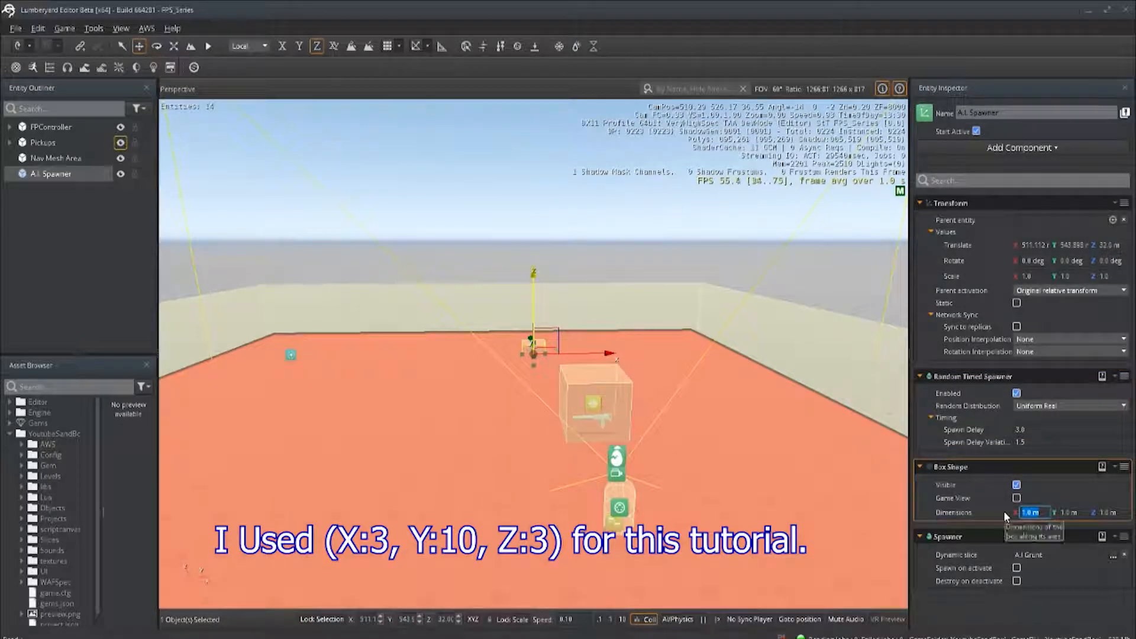
Step: Set the spawn delay to 3.0 with 1.5 variation and the box to 3 by 10 by 3 m
type("3.0")
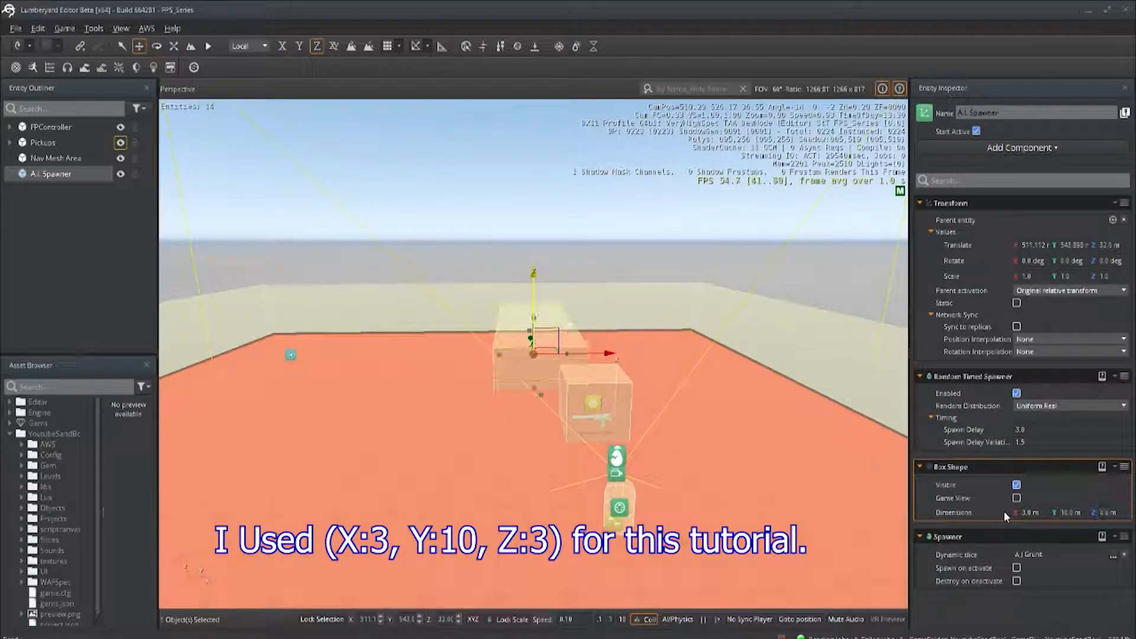